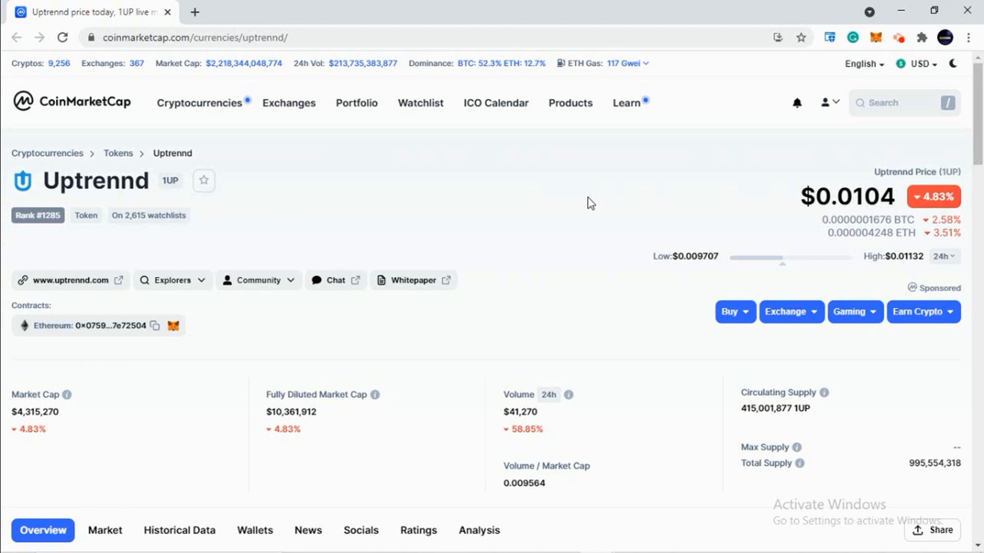
left_click(68, 280)
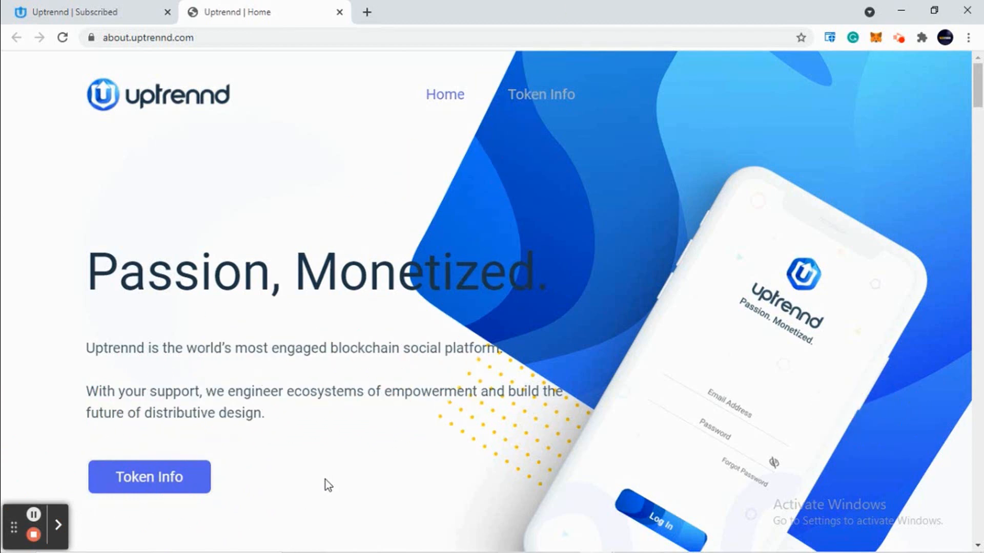
scroll("down", 3)
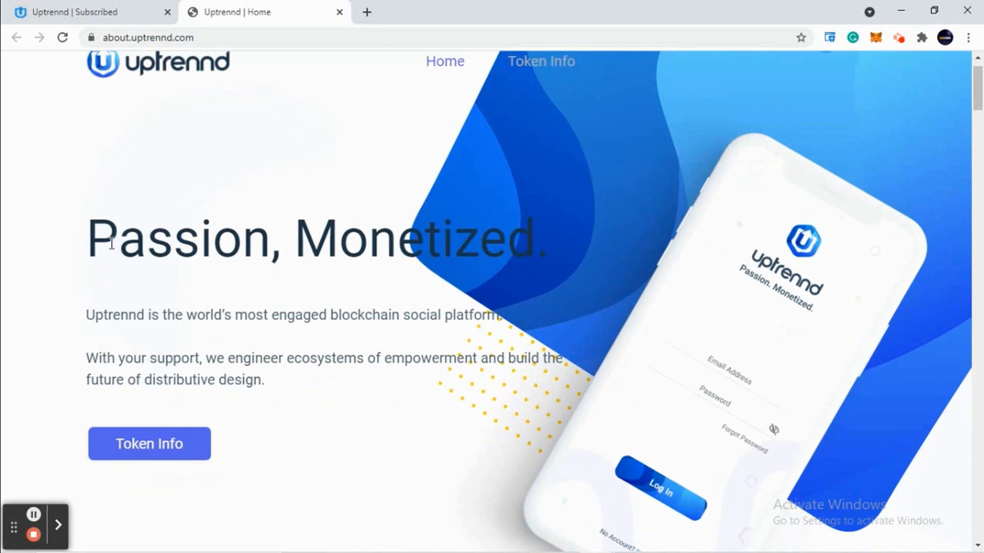
mouse_move(285, 232)
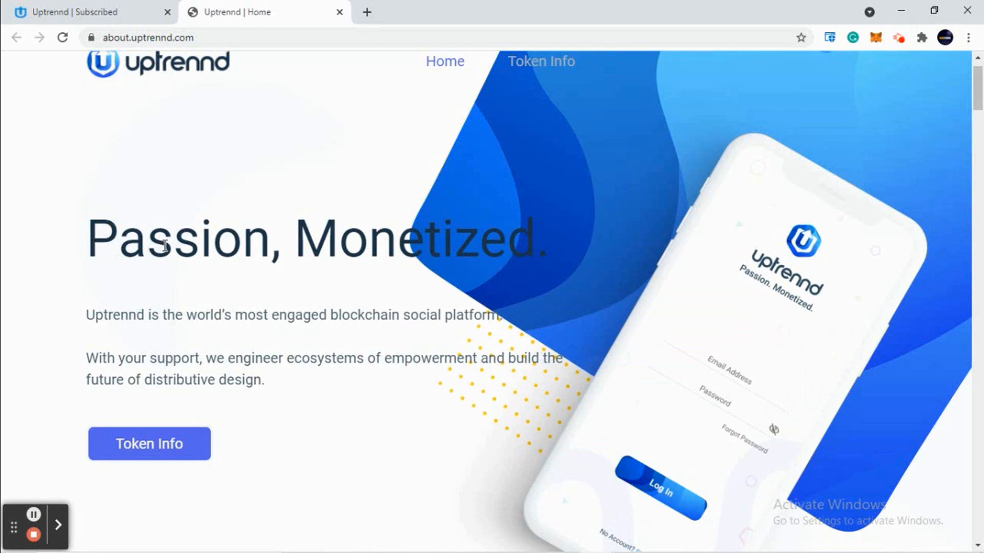
mouse_move(418, 231)
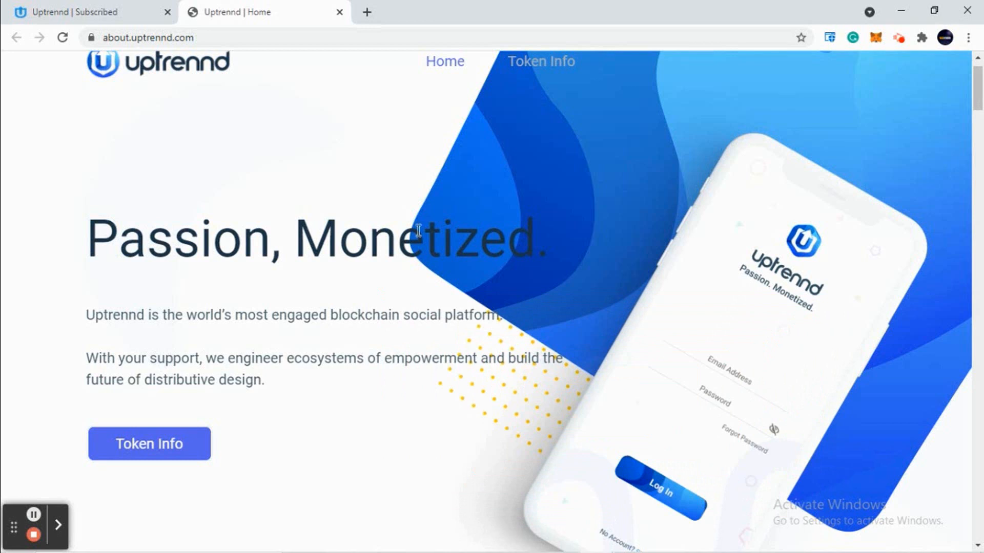
mouse_move(459, 230)
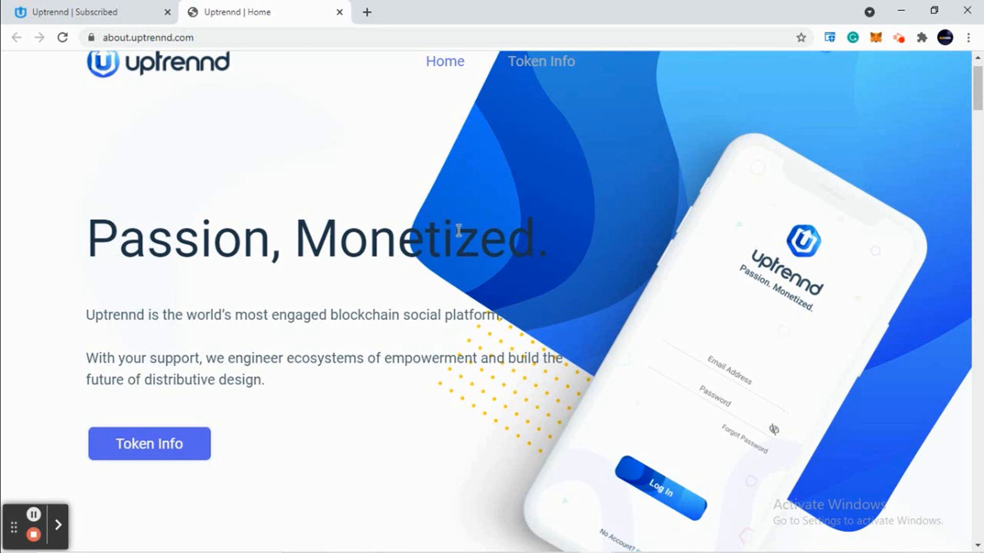
mouse_move(291, 364)
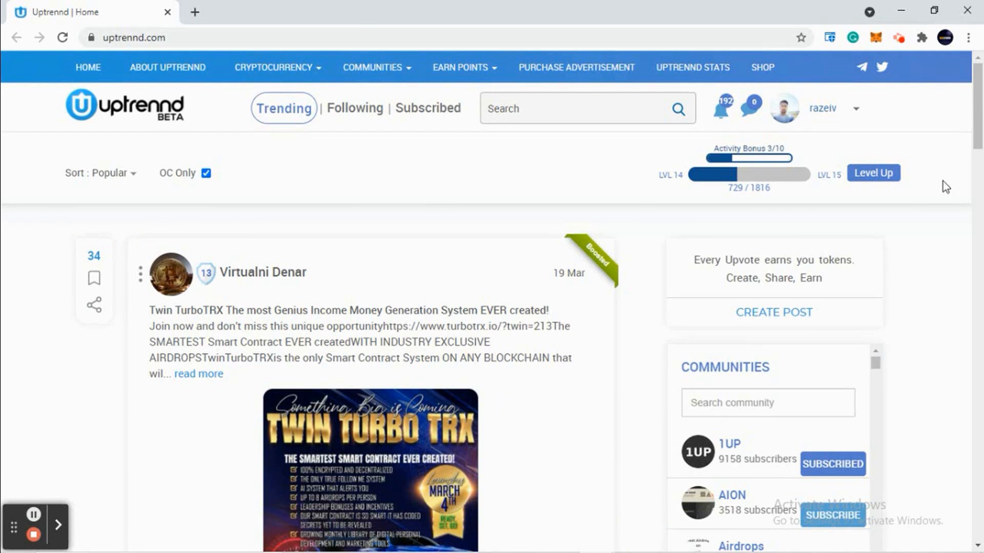
mouse_move(859, 112)
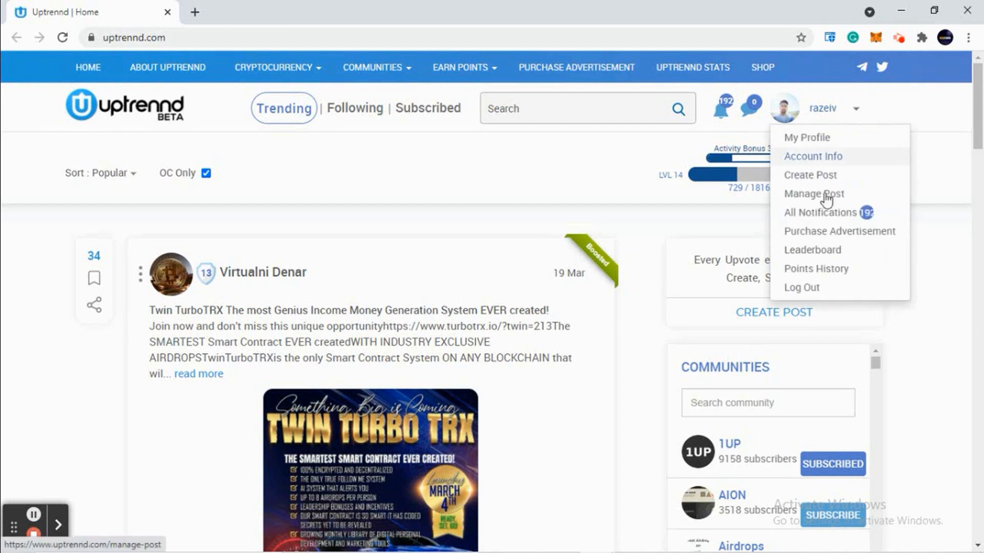
mouse_move(855, 121)
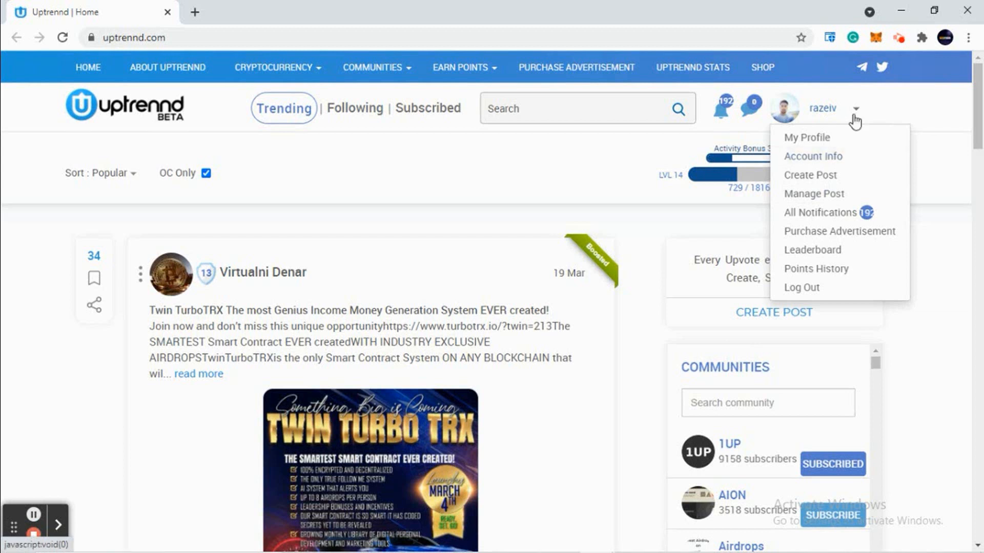
Step: Collapse and reopen the account menu beside the username
left_click(854, 108)
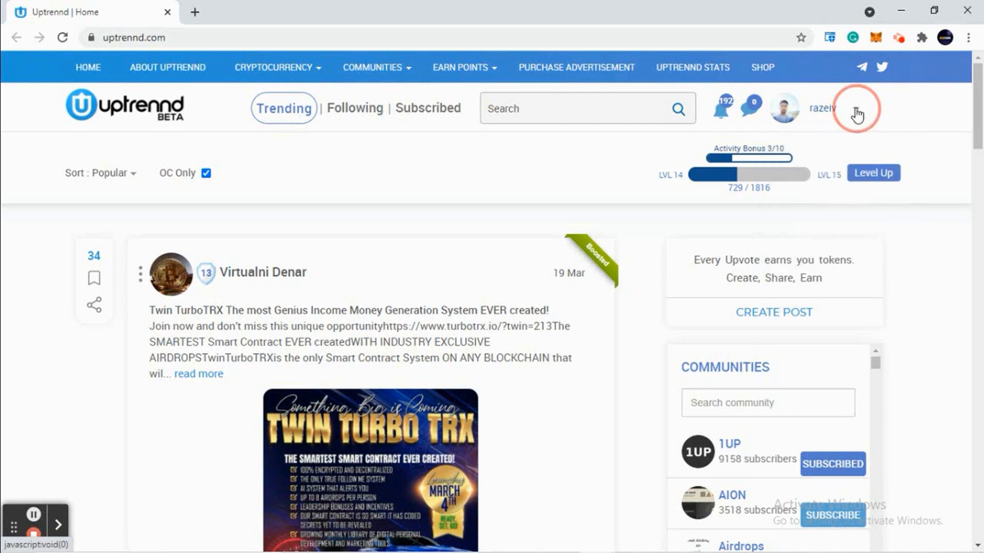
left_click(855, 107)
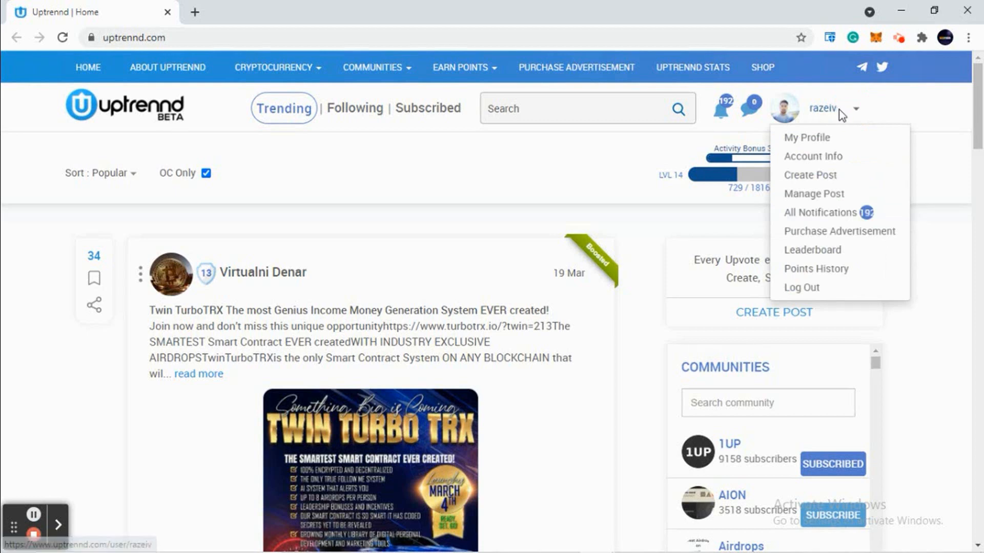
mouse_move(812, 156)
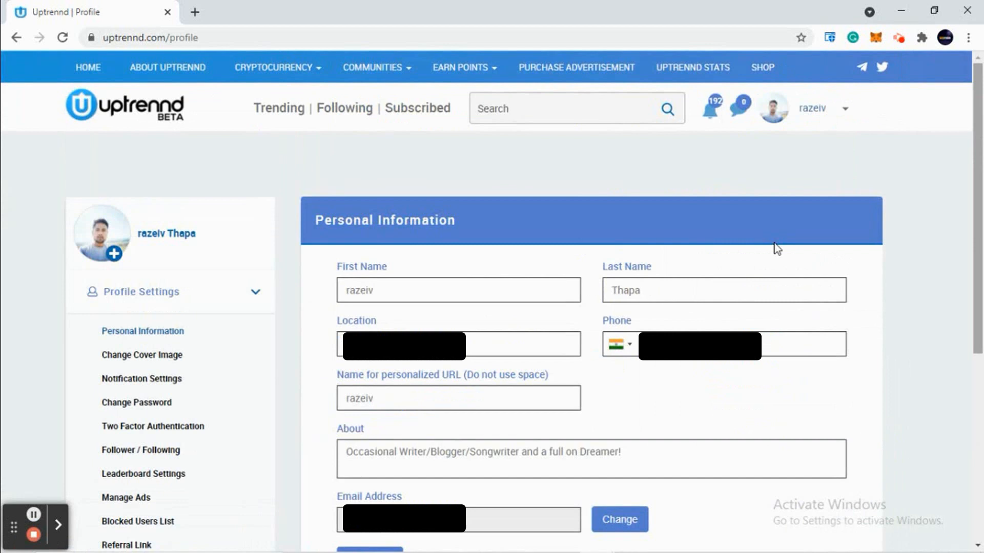
mouse_move(416, 367)
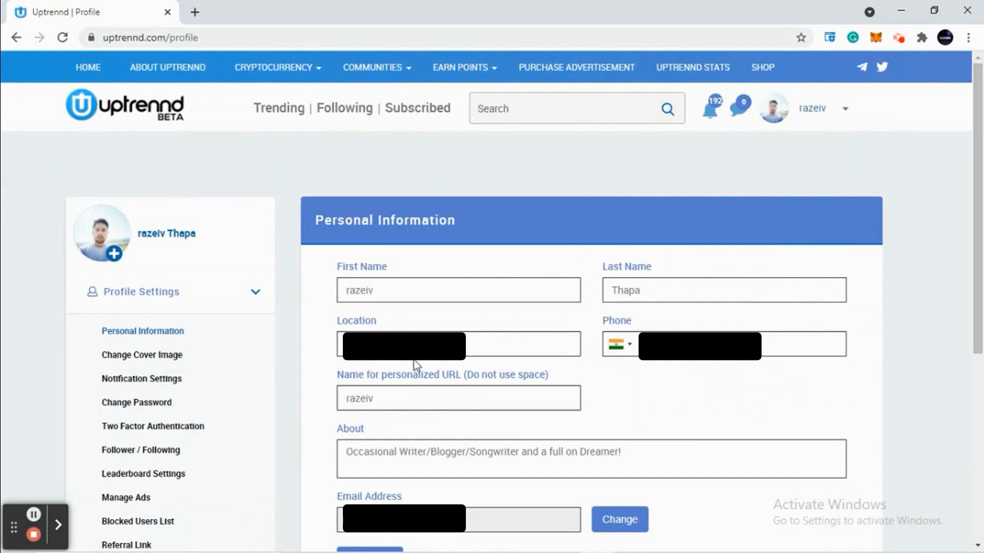
Step: Review the Personal Information form by scrolling down and back up twice
scroll("down", 3)
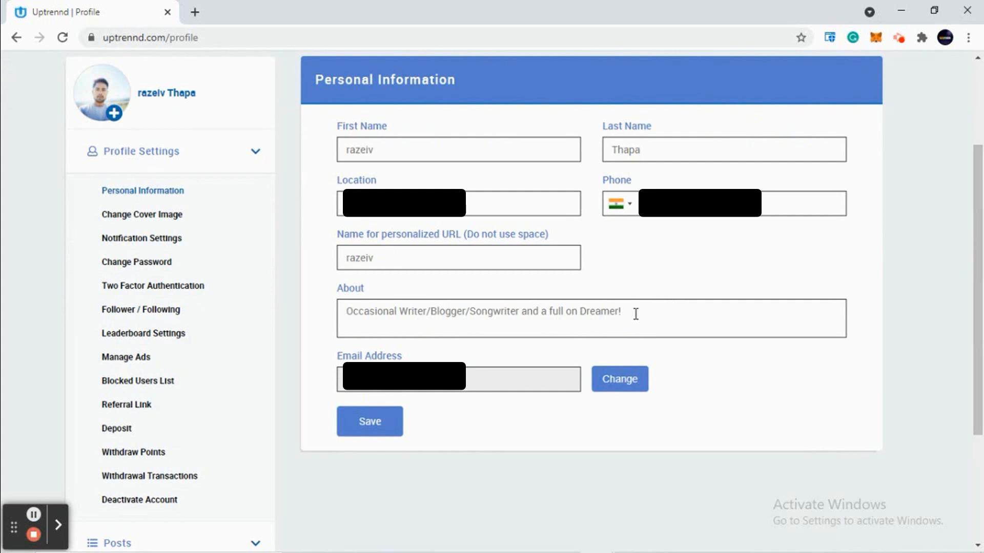
mouse_move(432, 406)
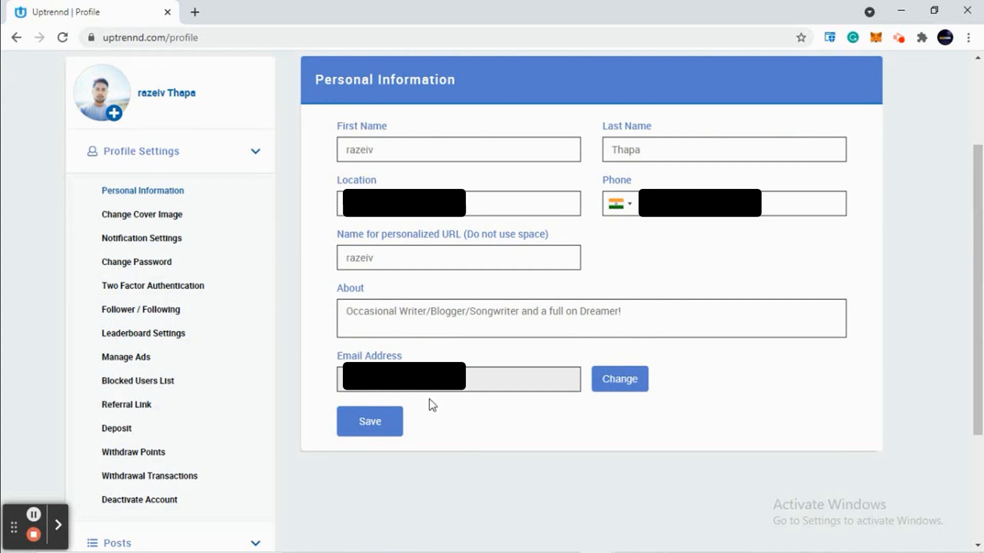
scroll("up", 3)
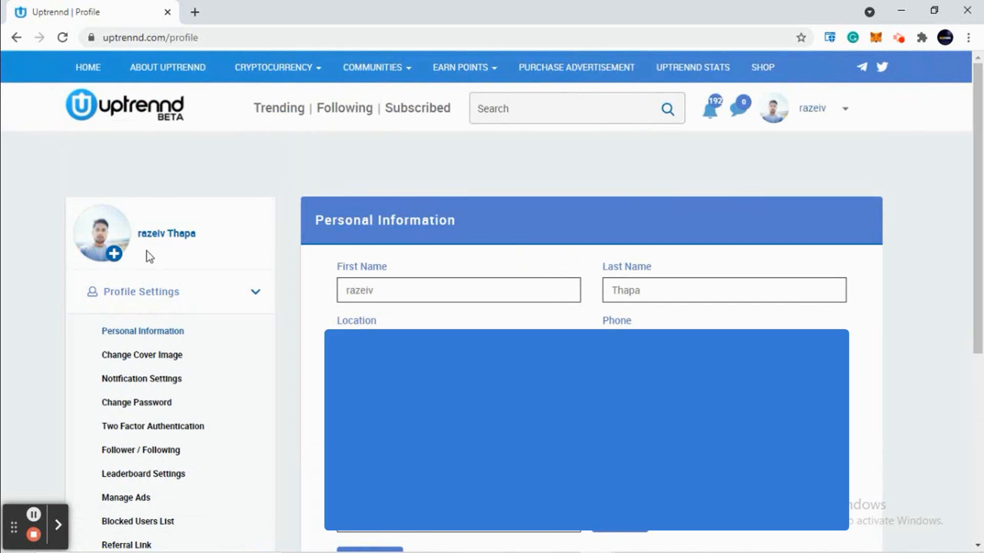
mouse_move(119, 255)
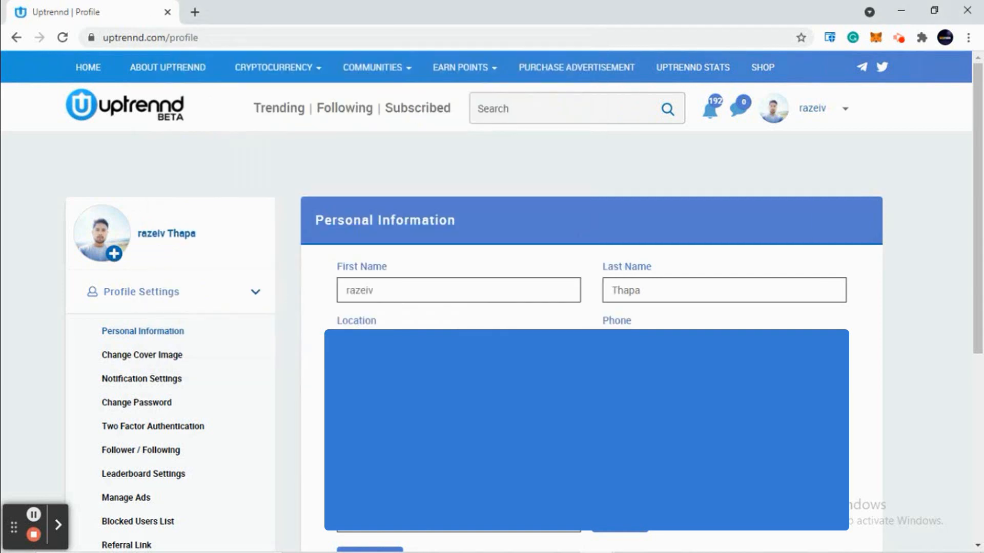
scroll("down", 3)
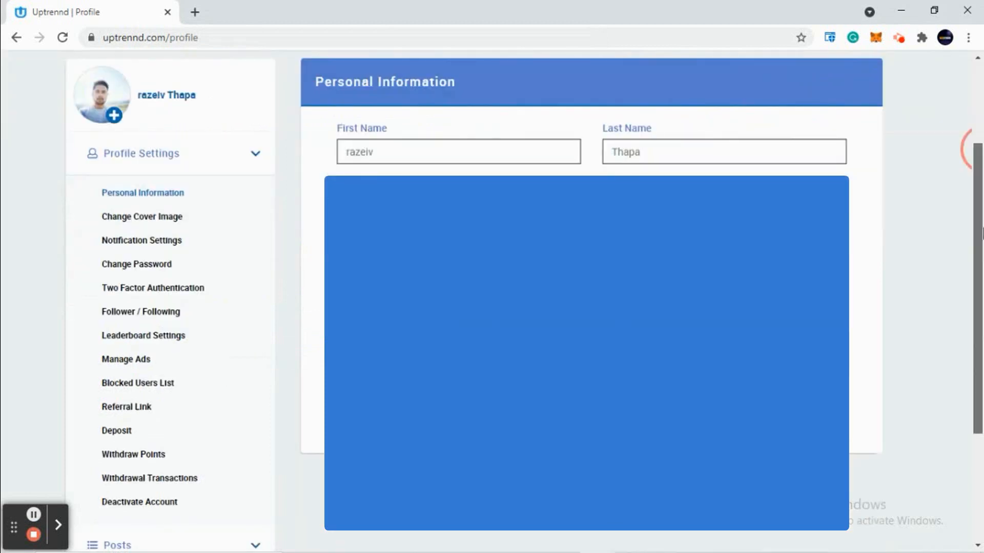
scroll("up", 3)
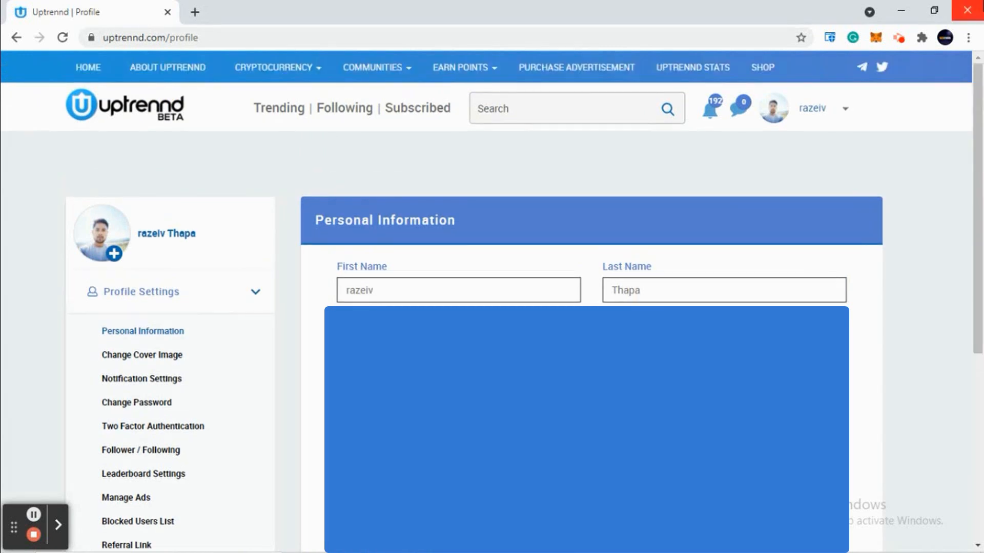
mouse_move(969, 10)
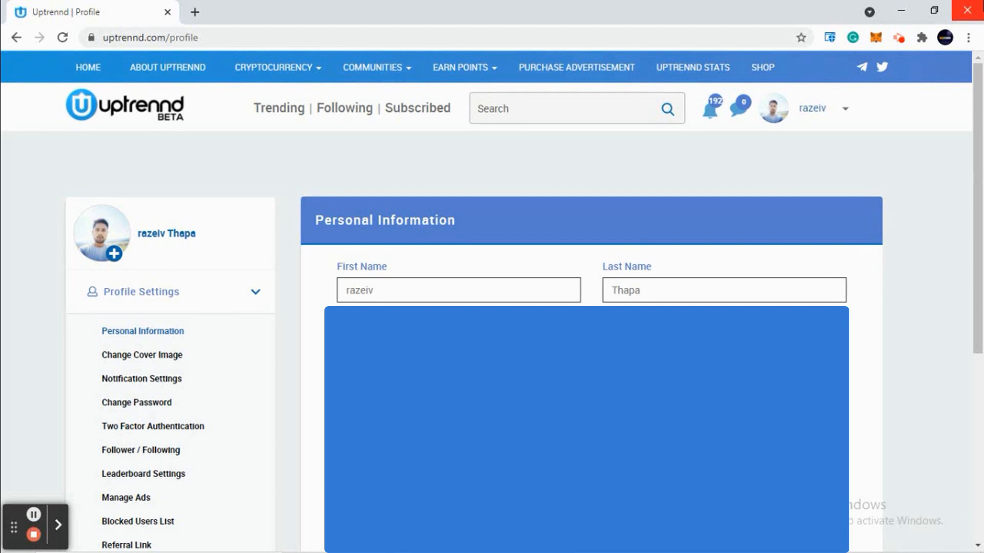
Step: Show the Subscribed feed of posts from subscribed communities
left_click(423, 107)
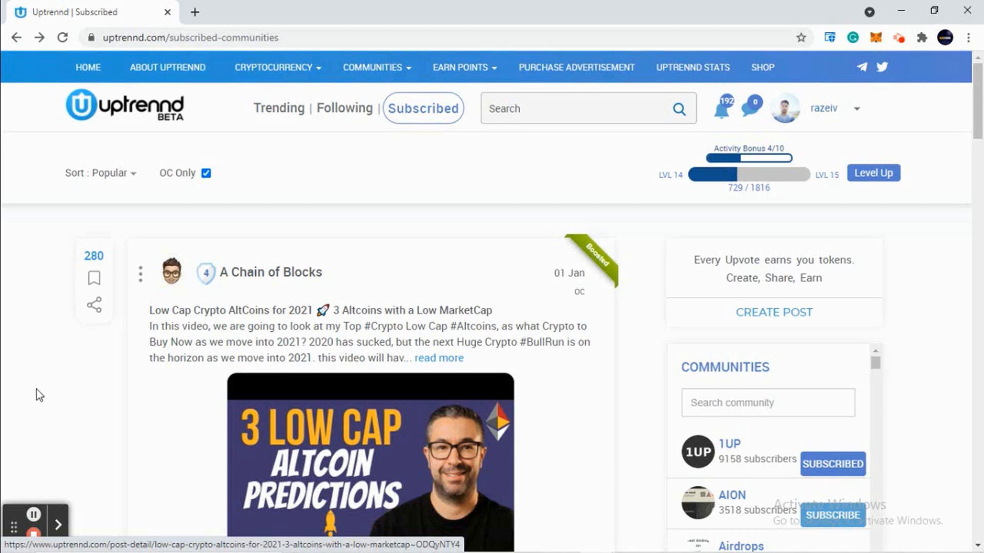
mouse_move(5, 210)
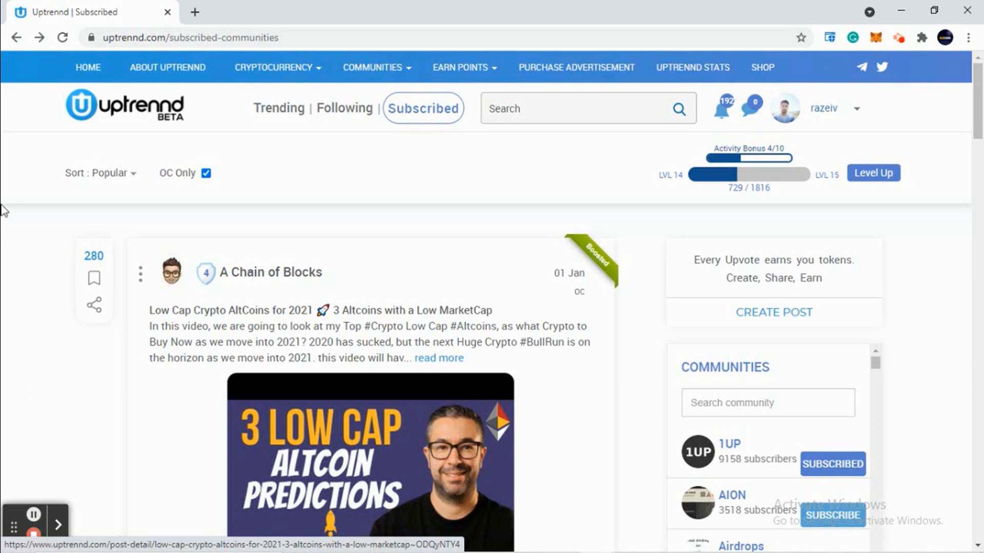
mouse_move(473, 331)
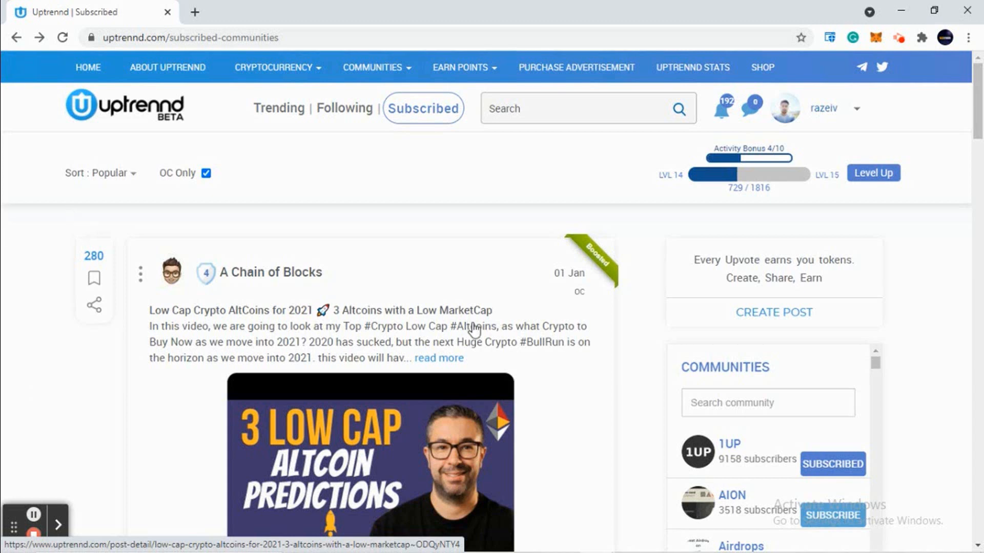
mouse_move(361, 317)
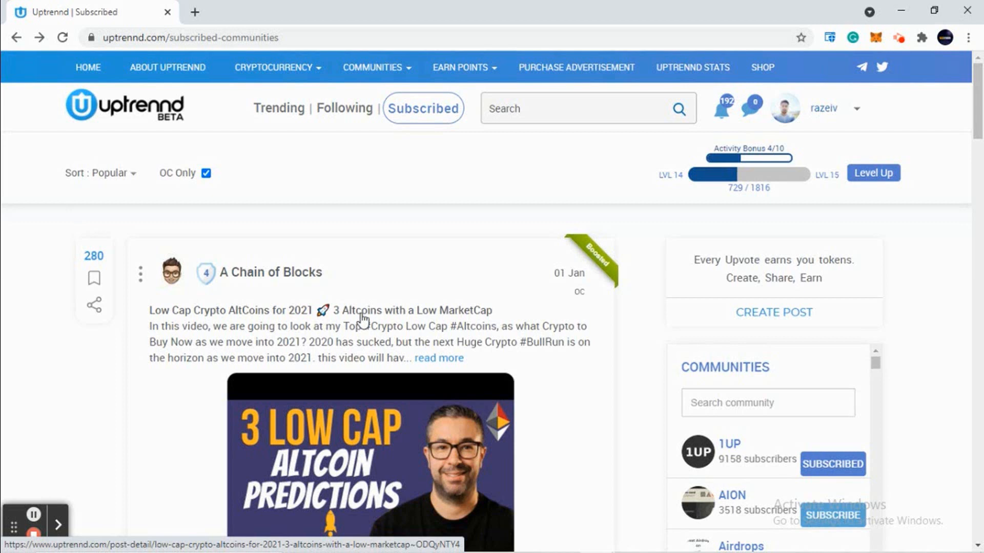
mouse_move(109, 306)
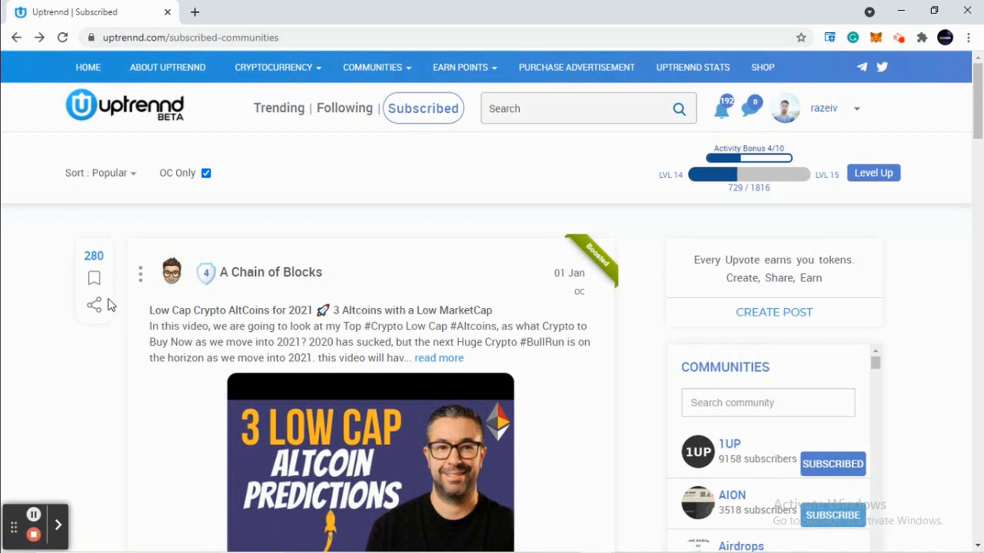
mouse_move(91, 342)
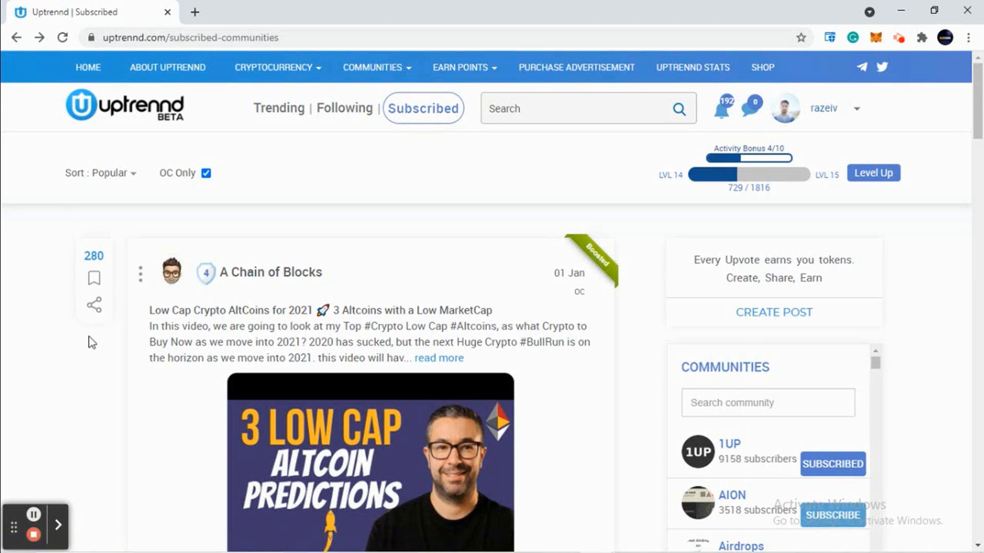
mouse_move(860, 305)
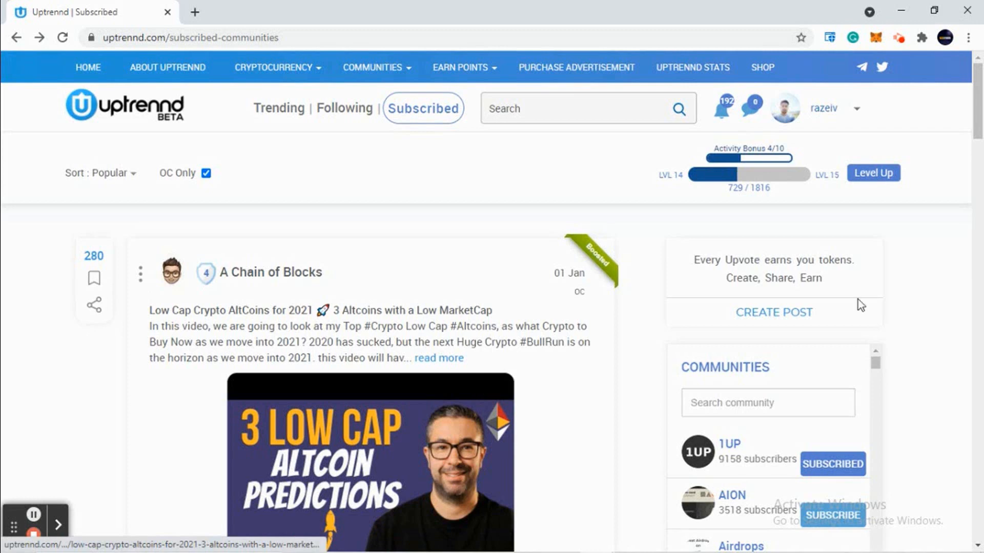
scroll("down", 3)
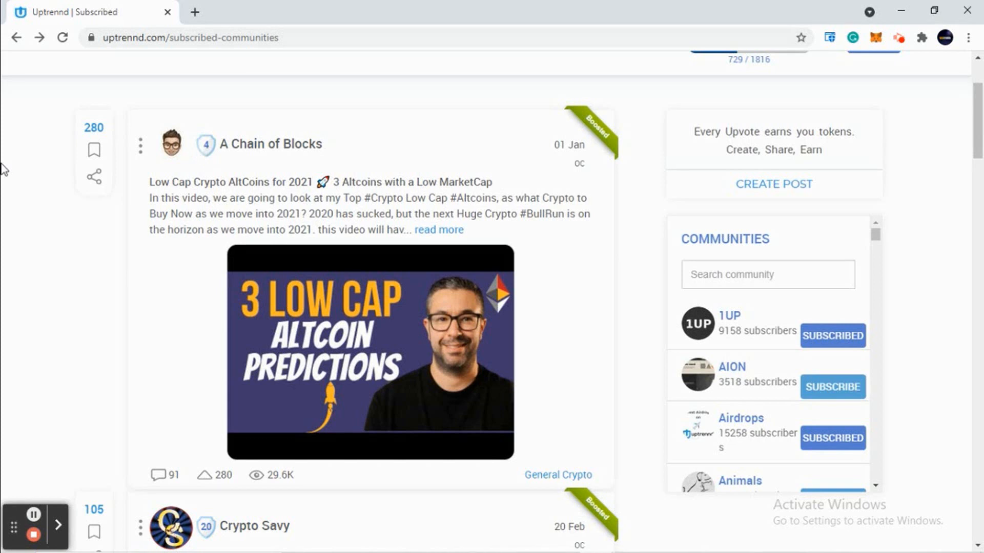
mouse_move(207, 157)
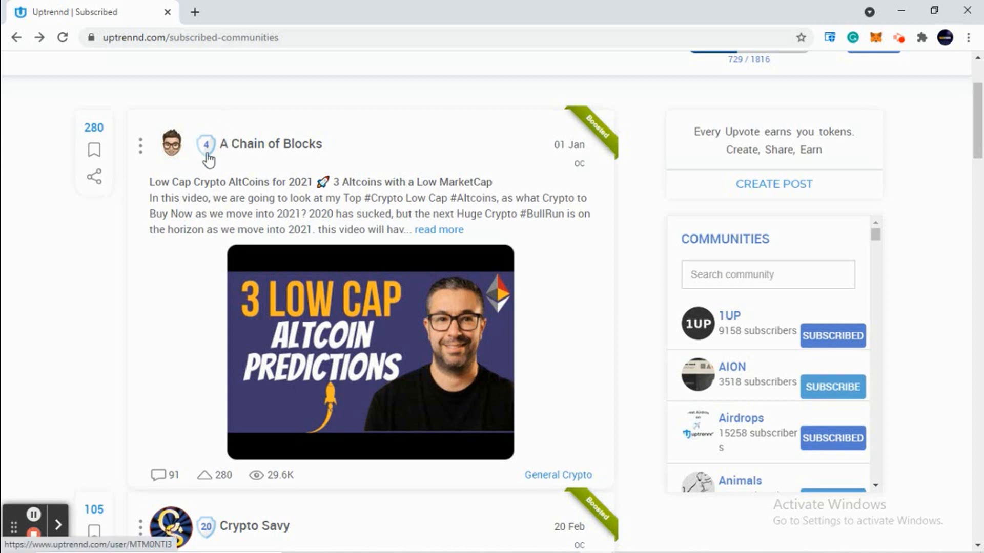
mouse_move(312, 153)
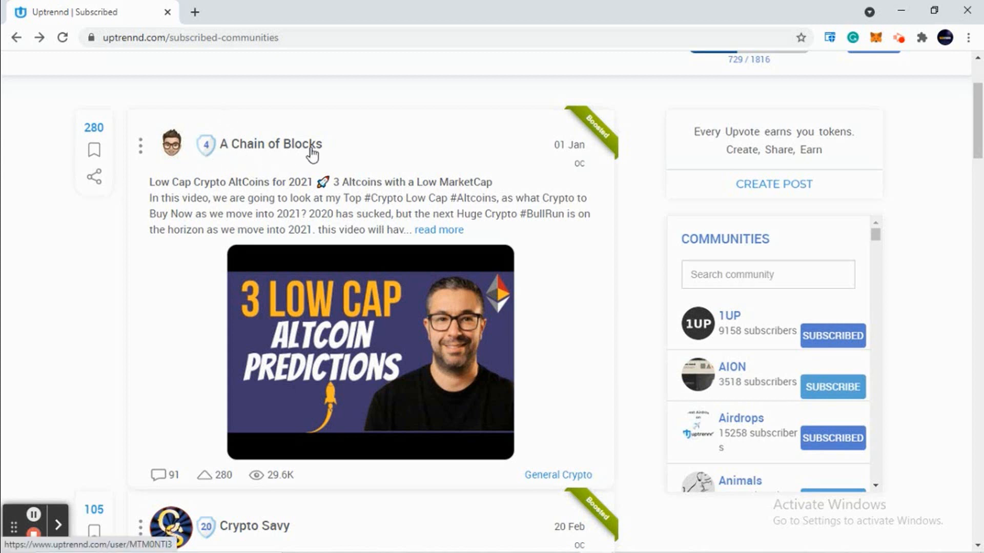
mouse_move(146, 142)
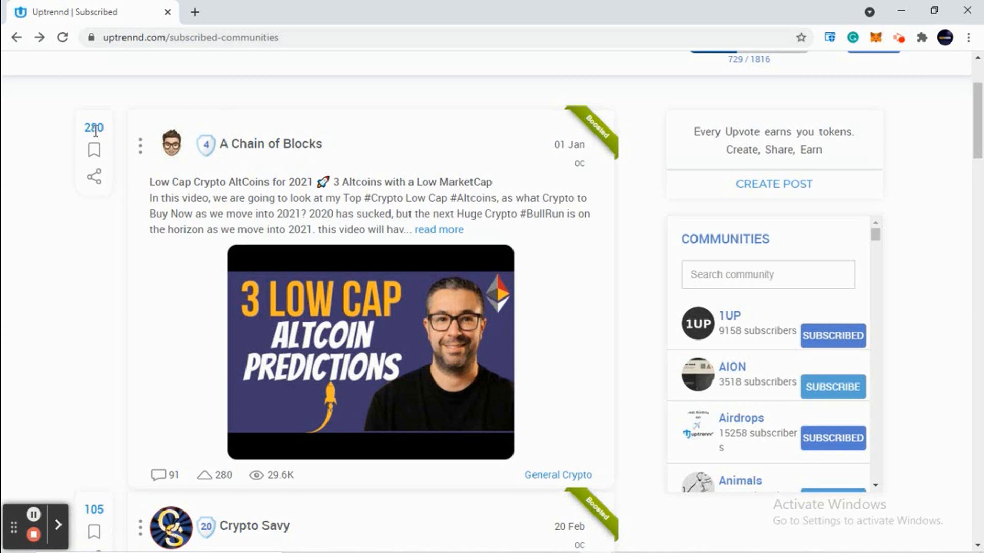
mouse_move(195, 186)
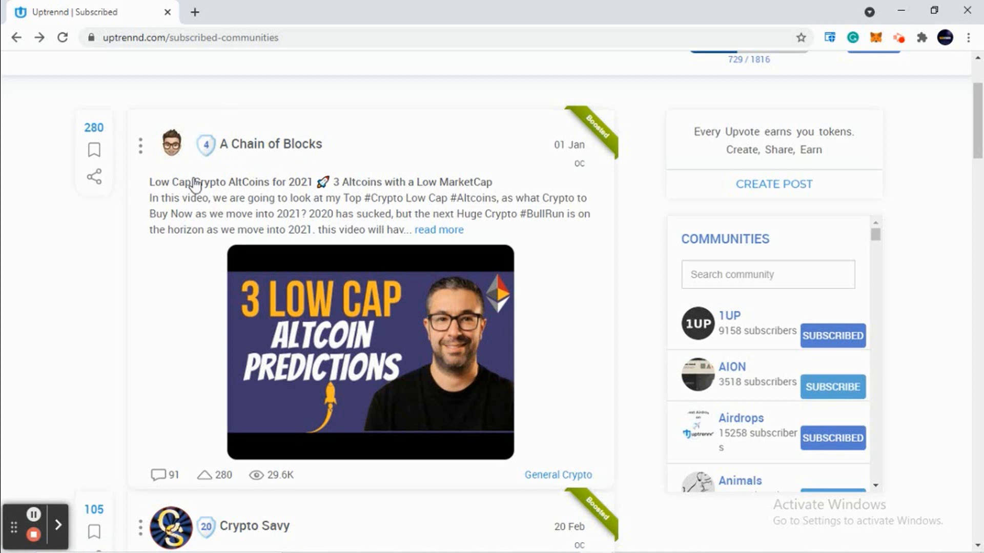
mouse_move(74, 235)
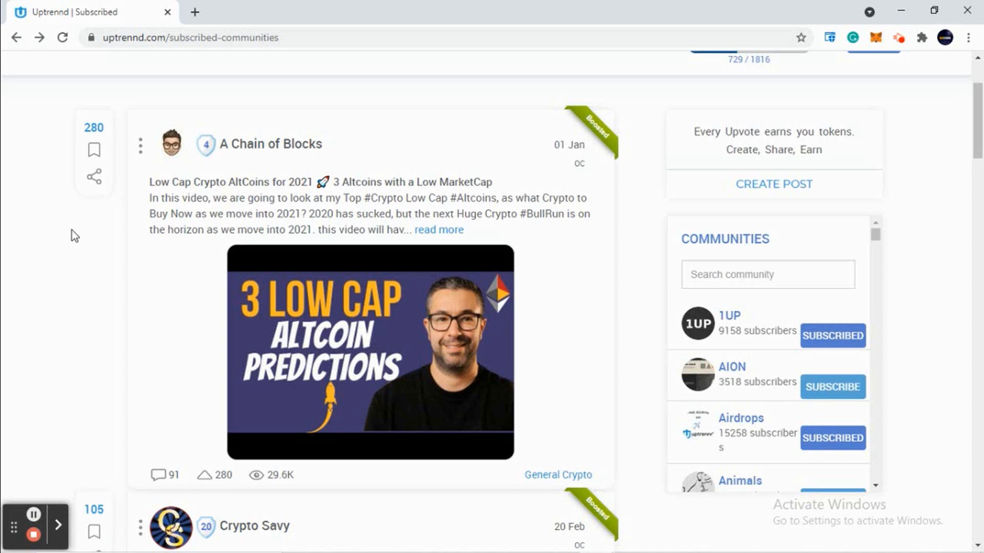
mouse_move(207, 153)
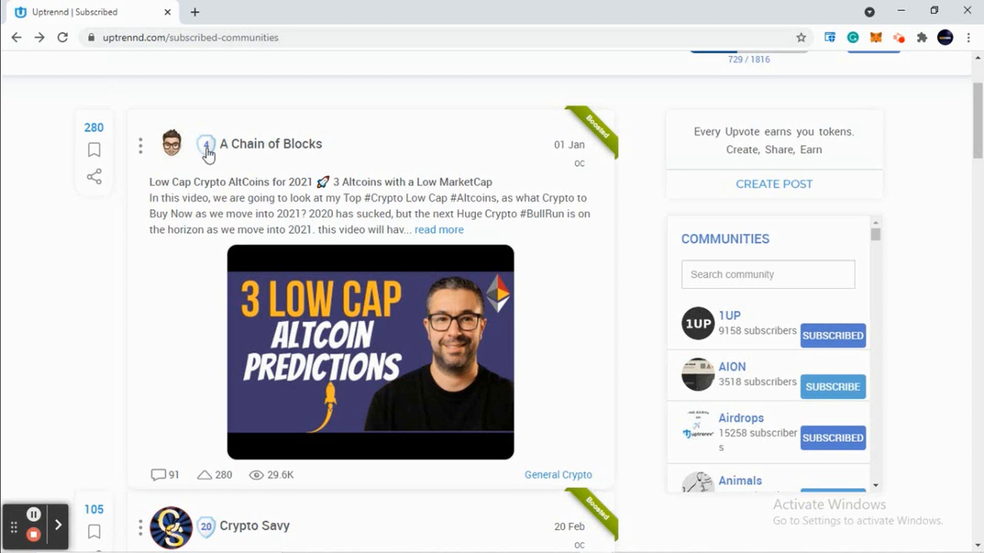
mouse_move(91, 132)
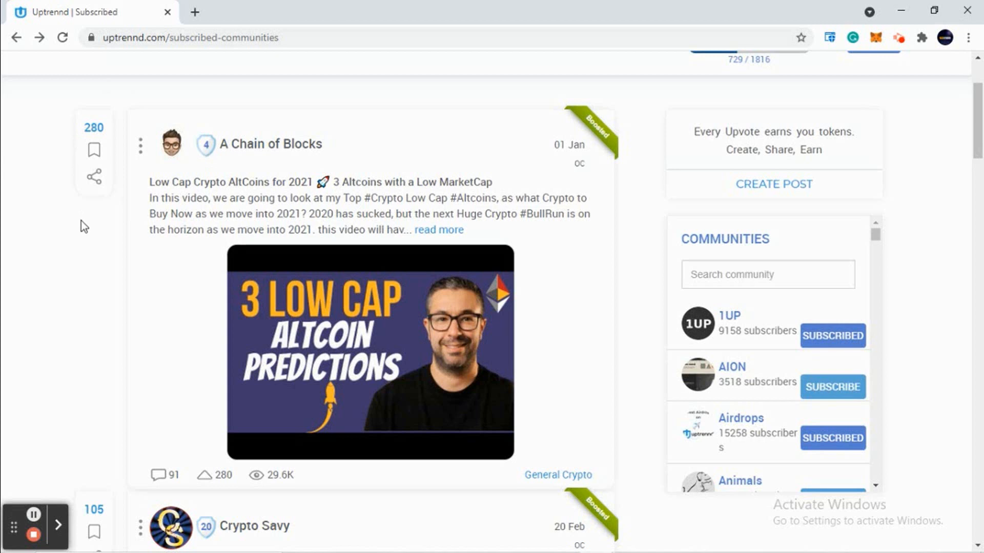
mouse_move(203, 169)
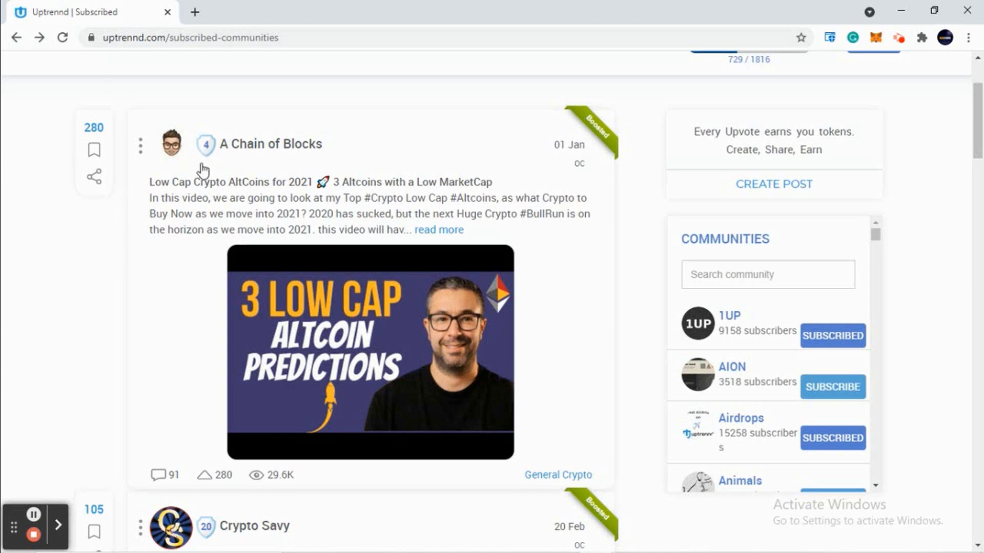
mouse_move(44, 272)
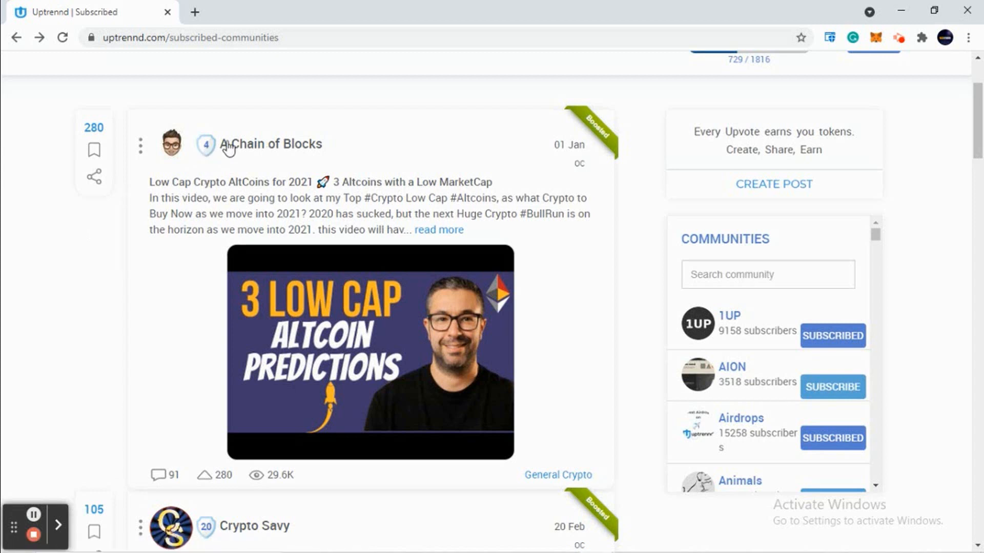
mouse_move(206, 146)
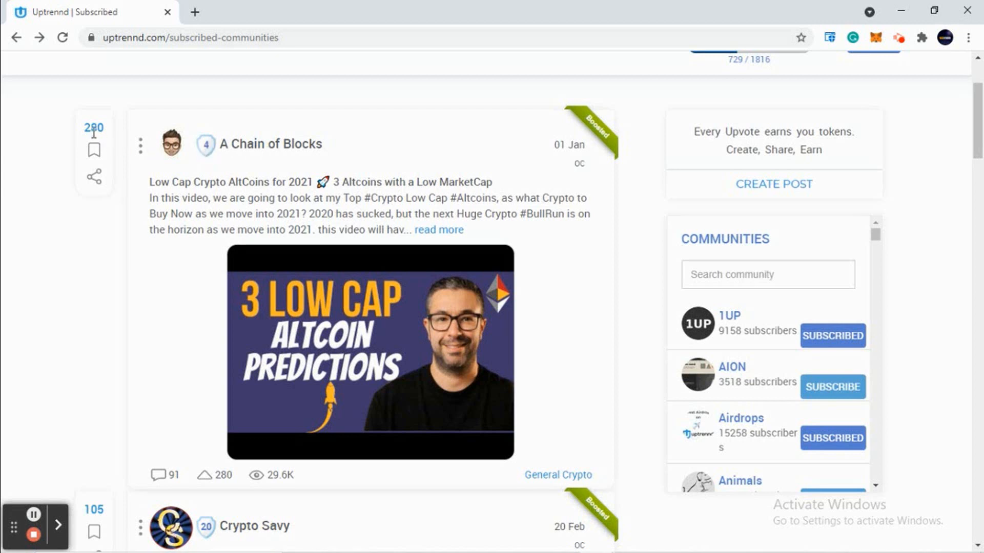
mouse_move(233, 167)
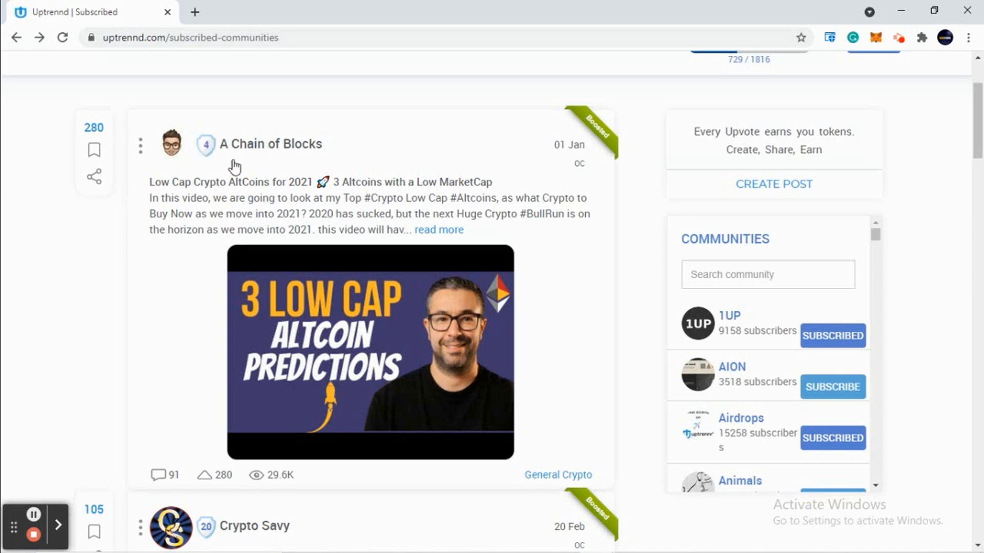
mouse_move(82, 233)
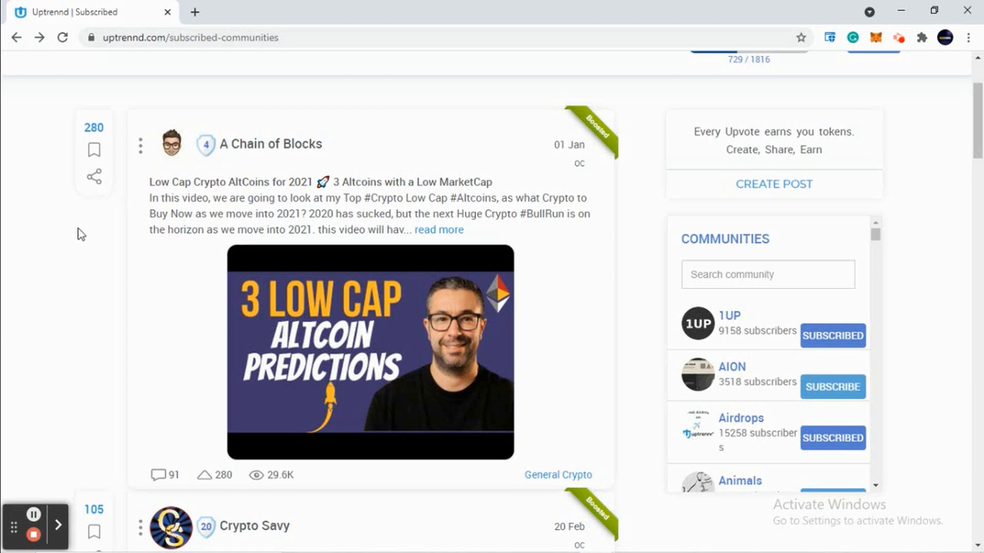
mouse_move(133, 231)
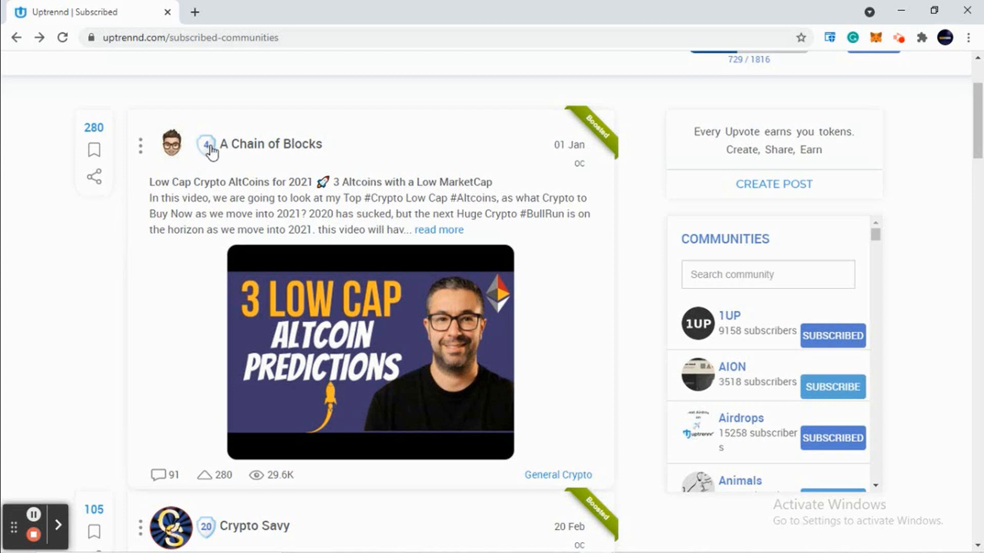
mouse_move(107, 136)
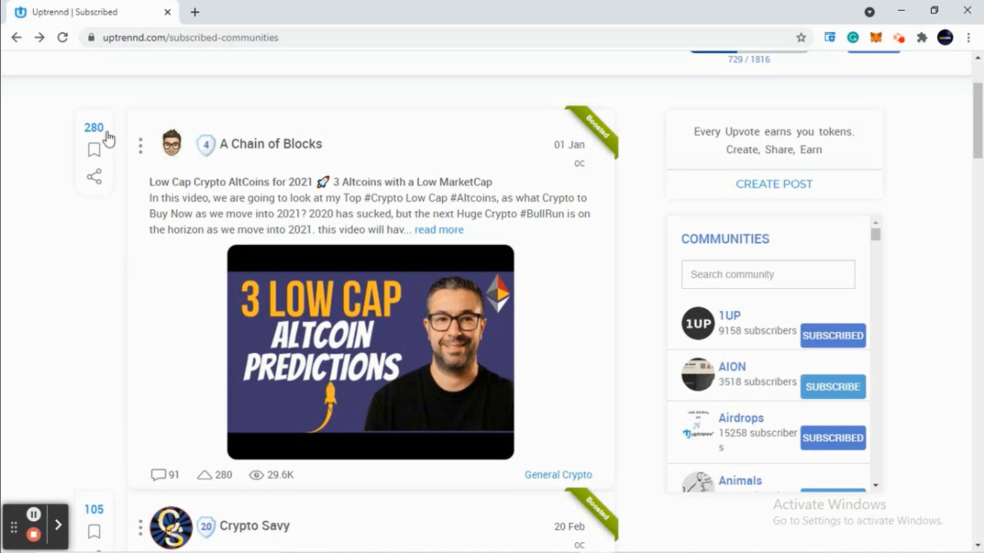
mouse_move(77, 217)
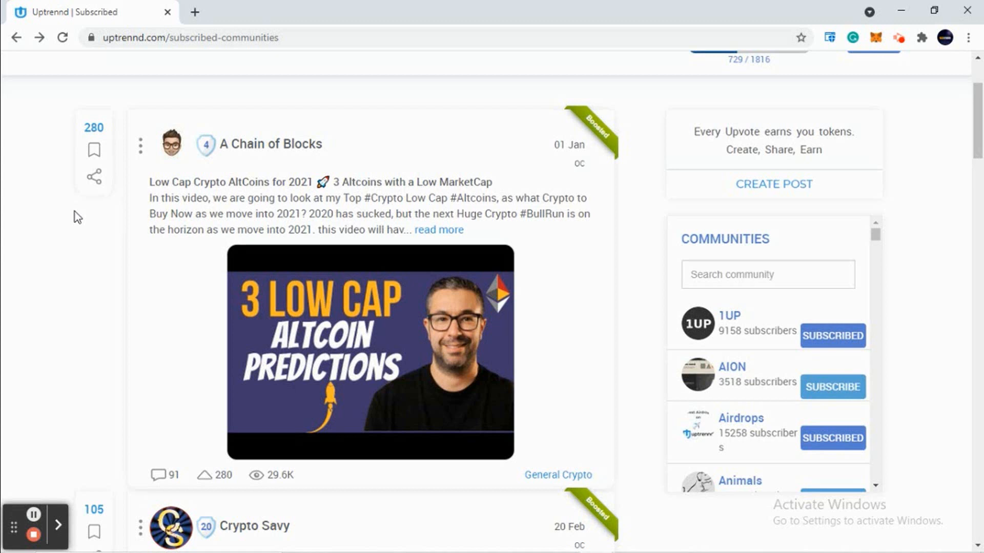
mouse_move(196, 206)
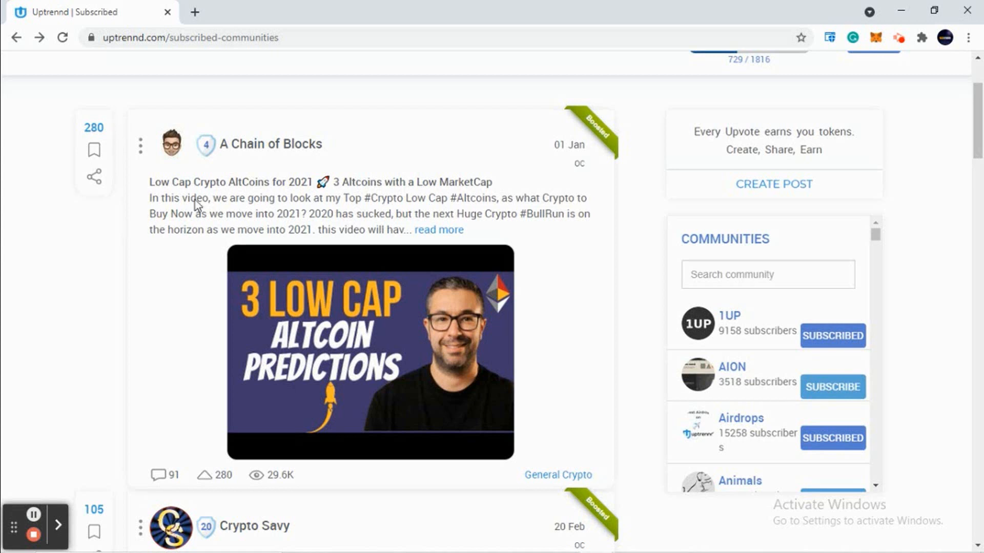
mouse_move(95, 231)
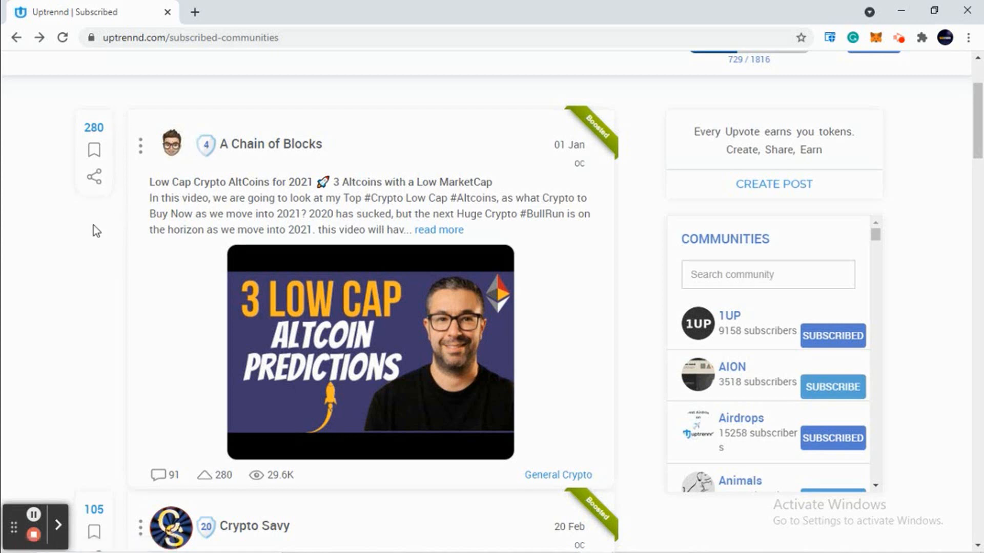
mouse_move(110, 114)
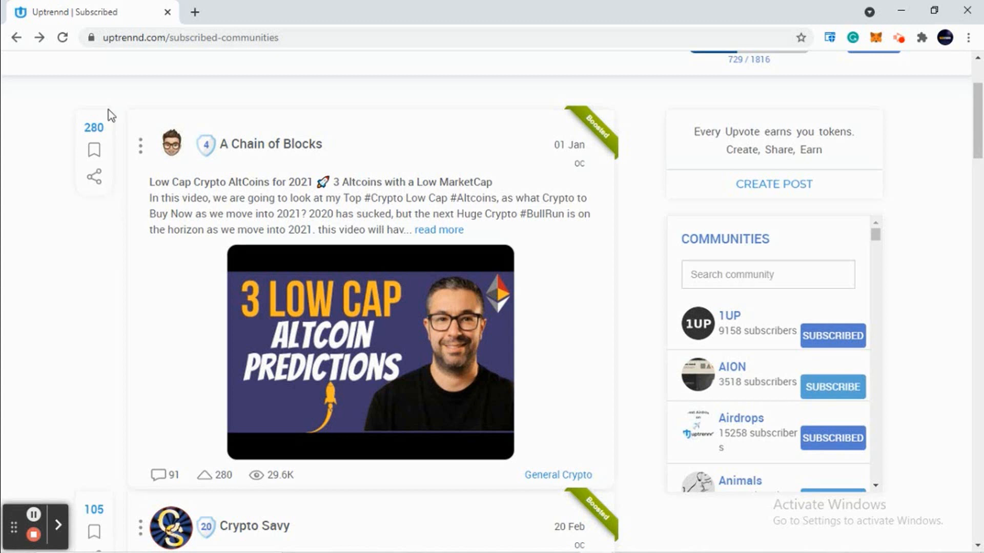
mouse_move(93, 150)
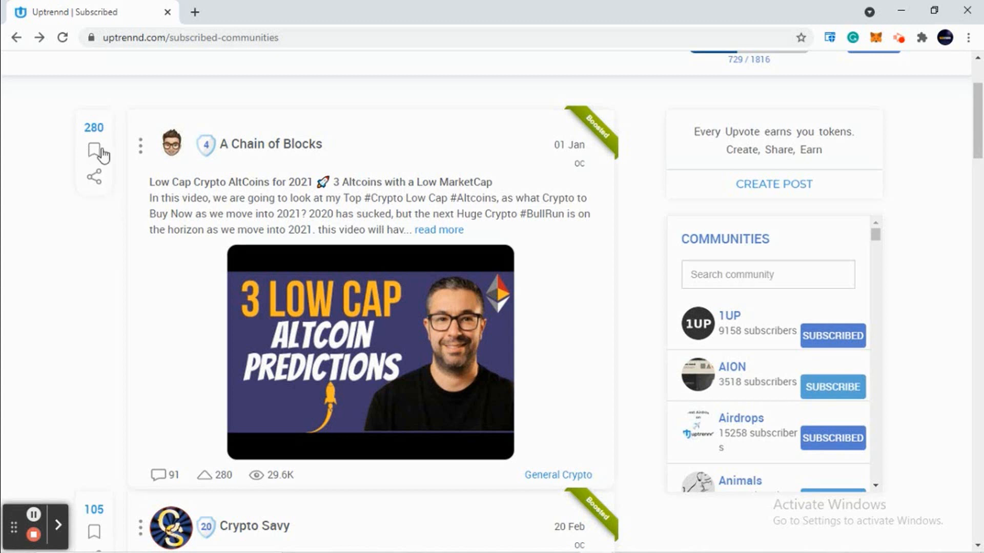
mouse_move(107, 264)
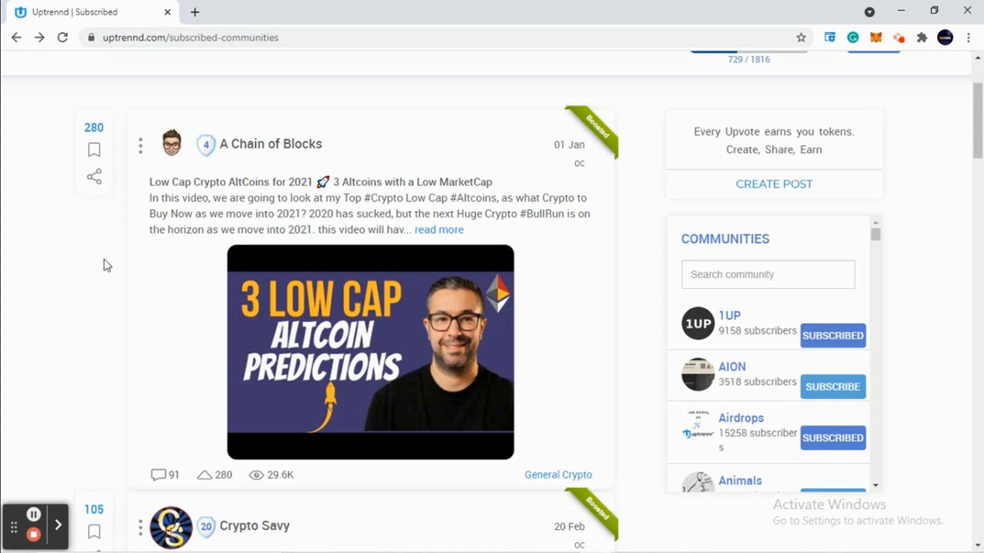
mouse_move(207, 146)
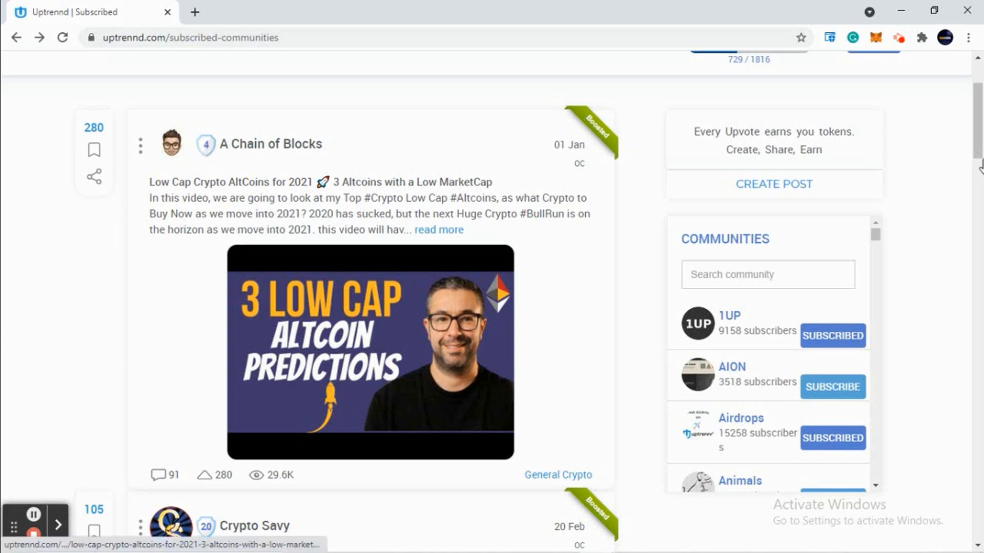
scroll("up", 3)
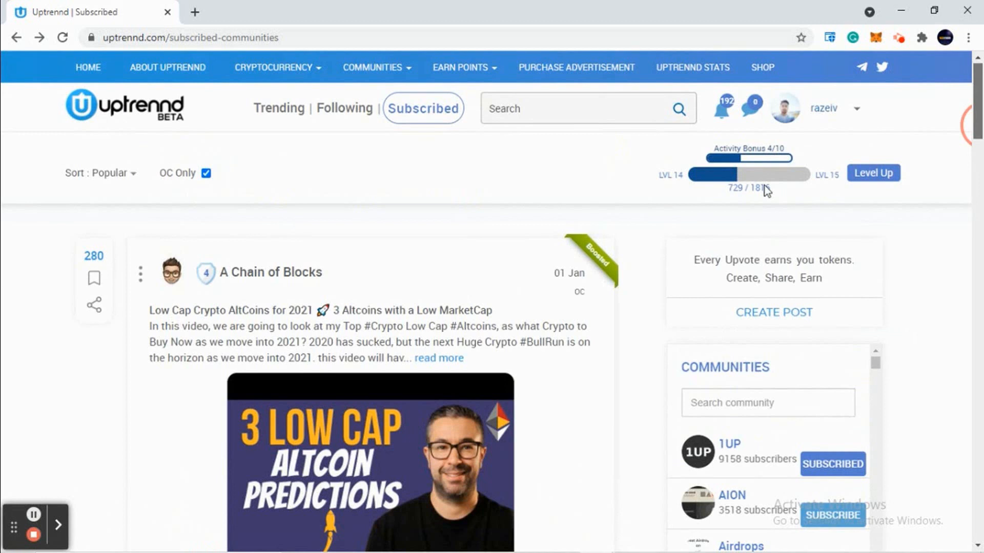
mouse_move(768, 188)
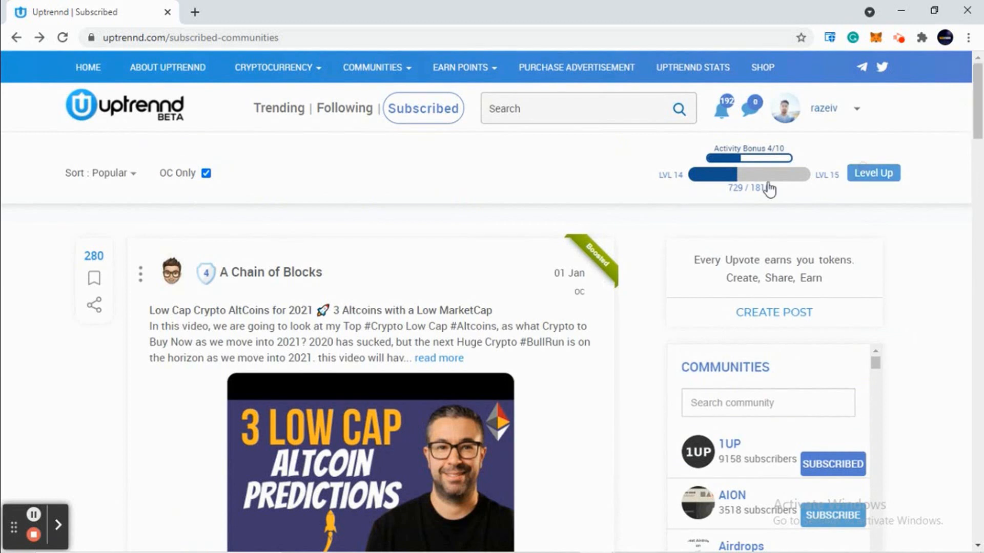
mouse_move(814, 203)
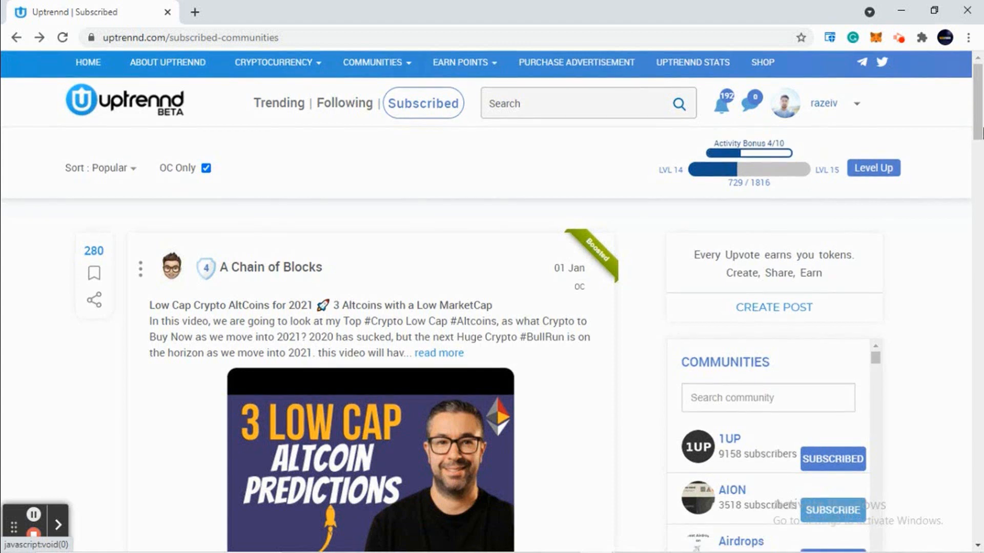
scroll("down", 3)
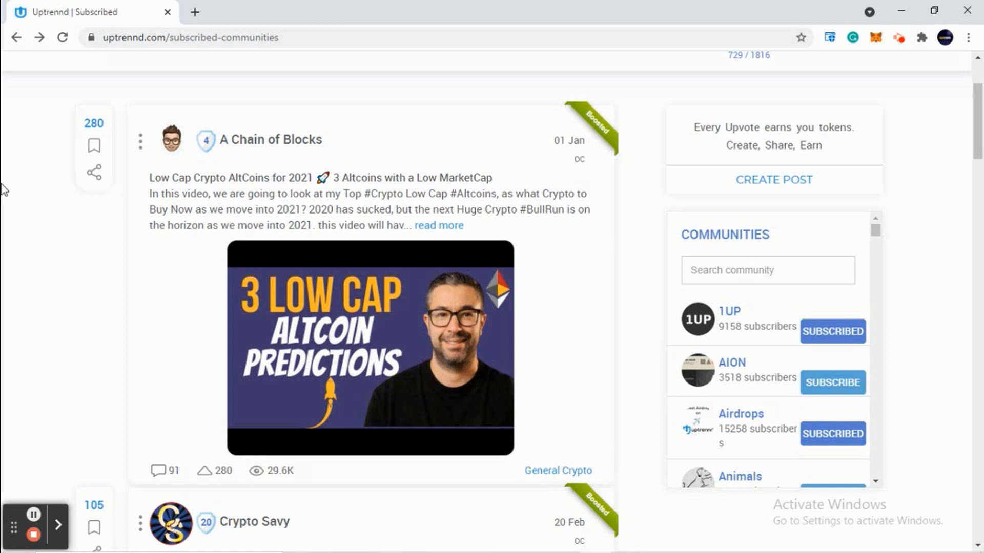
mouse_move(561, 312)
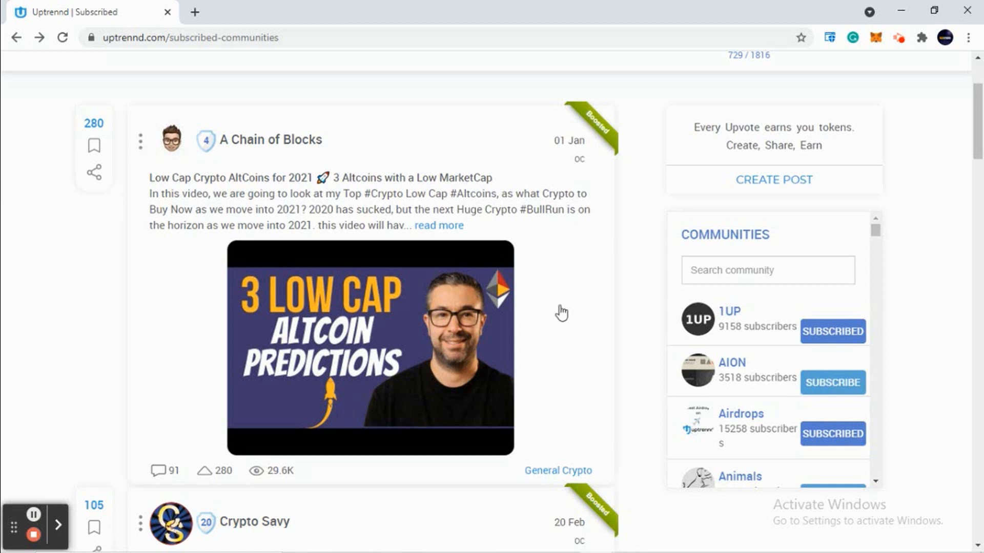
scroll("down", 3)
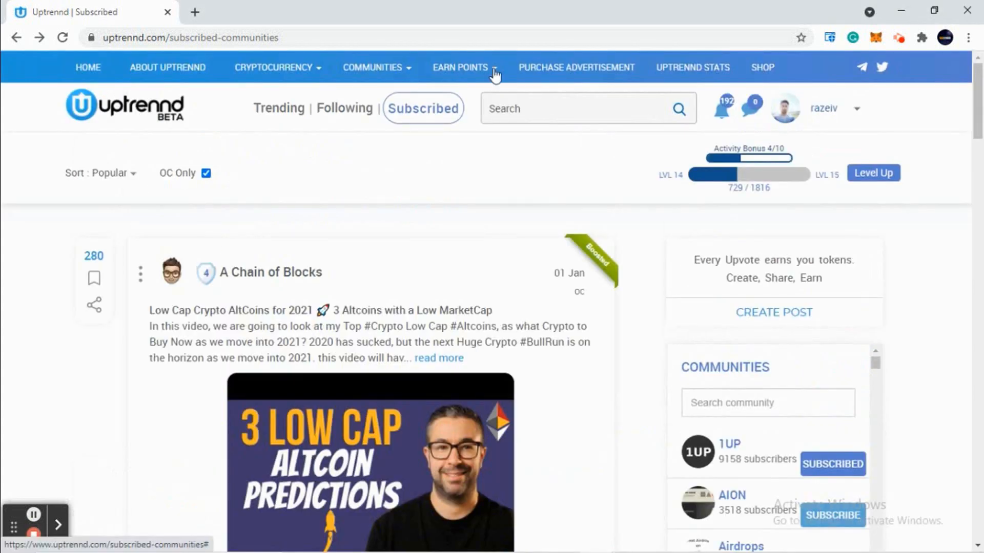
Step: Choose Withdrawal under Earn Points, triggering the minimum 3000 points warning
left_click(460, 68)
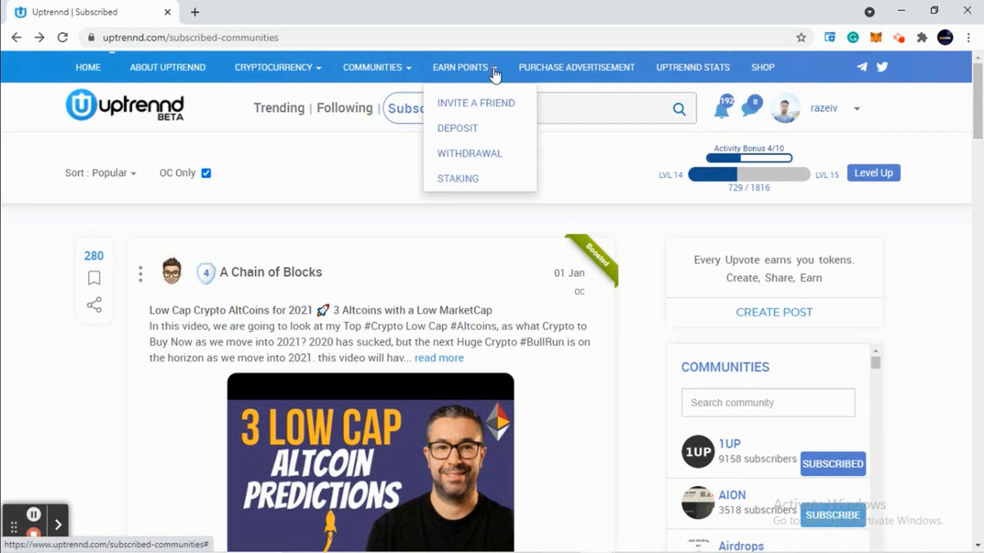
mouse_move(469, 153)
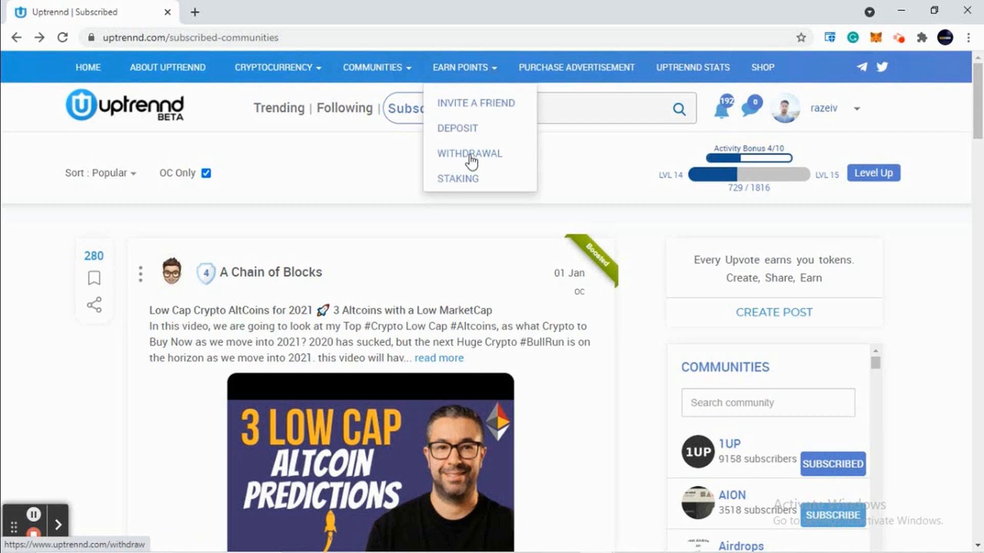
left_click(468, 155)
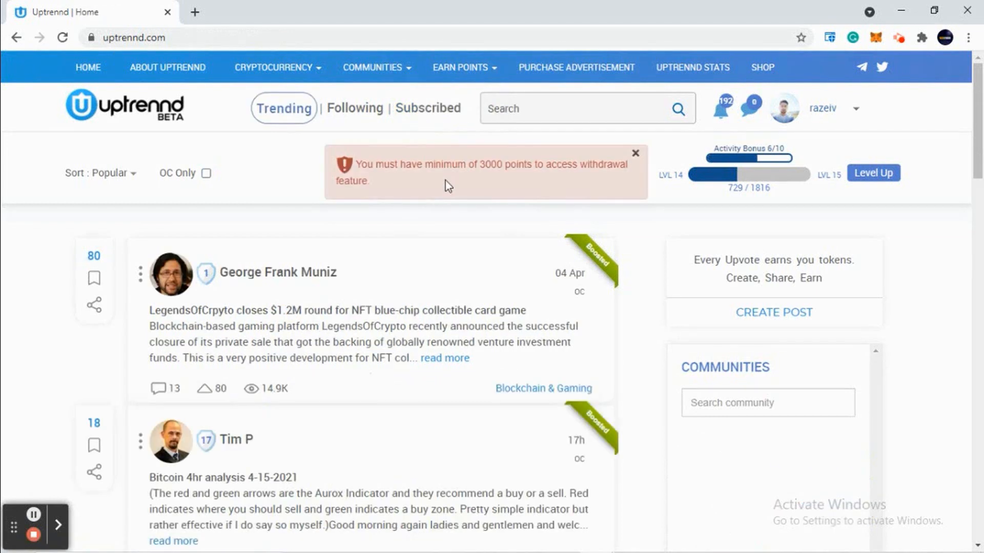
Step: Browse the home feed briefly and close the red 3000-points withdrawal warning banner
left_click(204, 173)
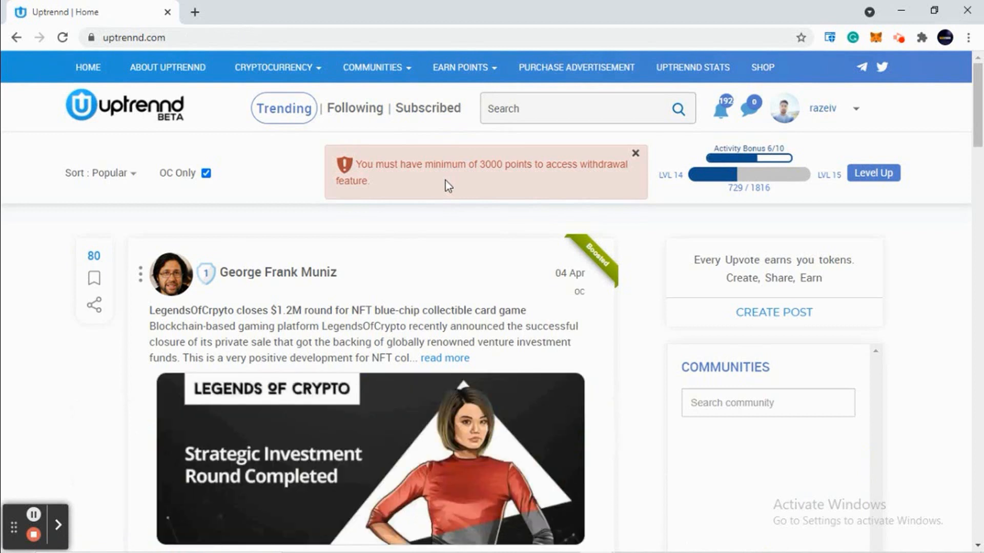
mouse_move(510, 165)
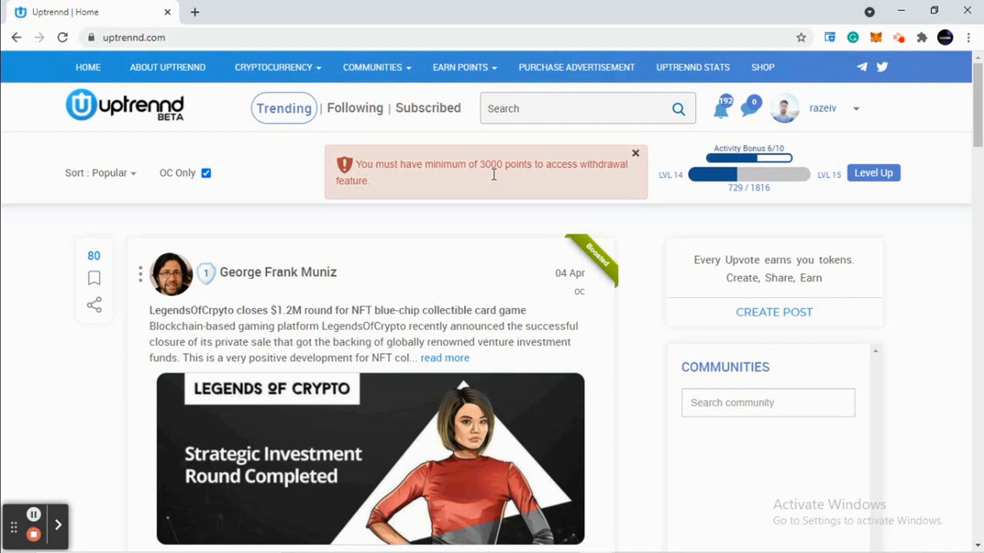
mouse_move(495, 181)
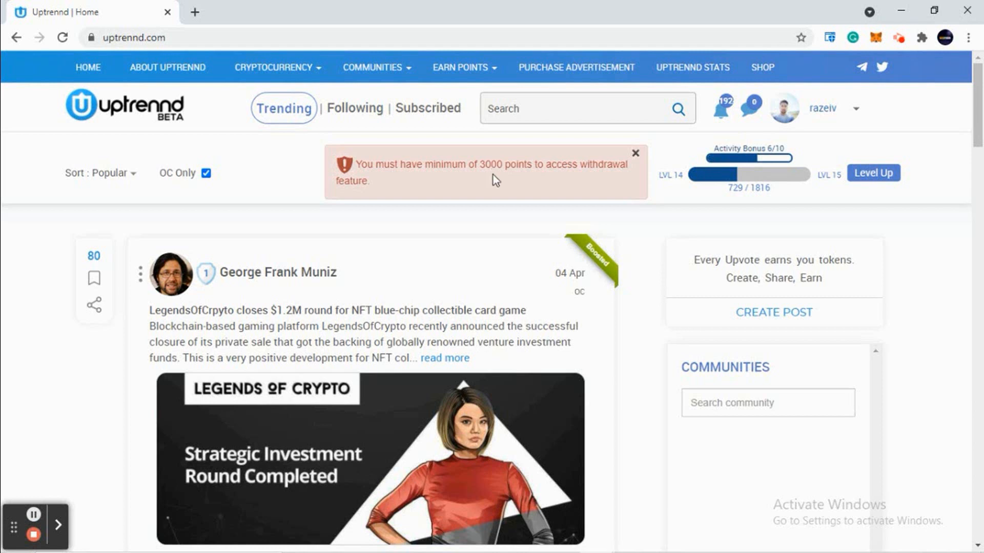
scroll("down", 3)
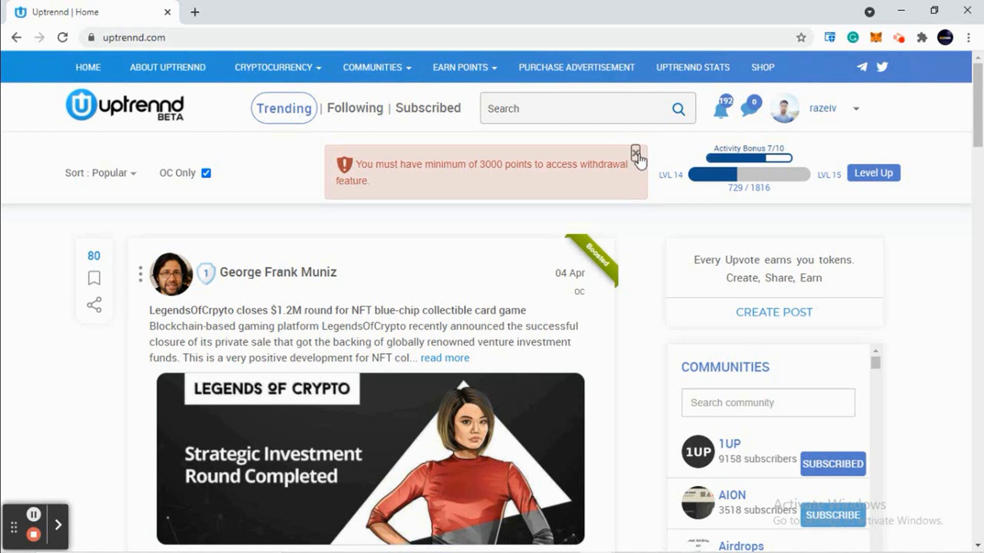
left_click(636, 152)
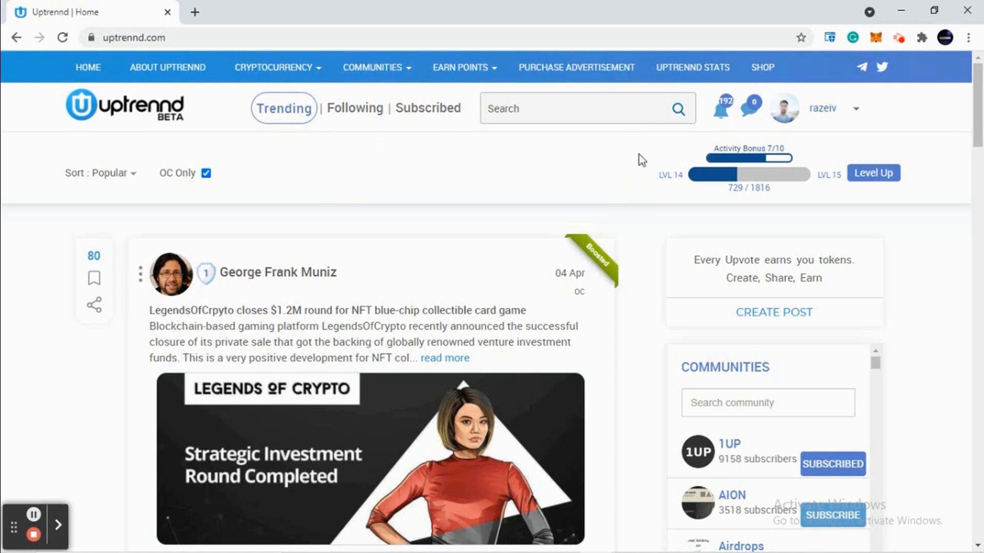